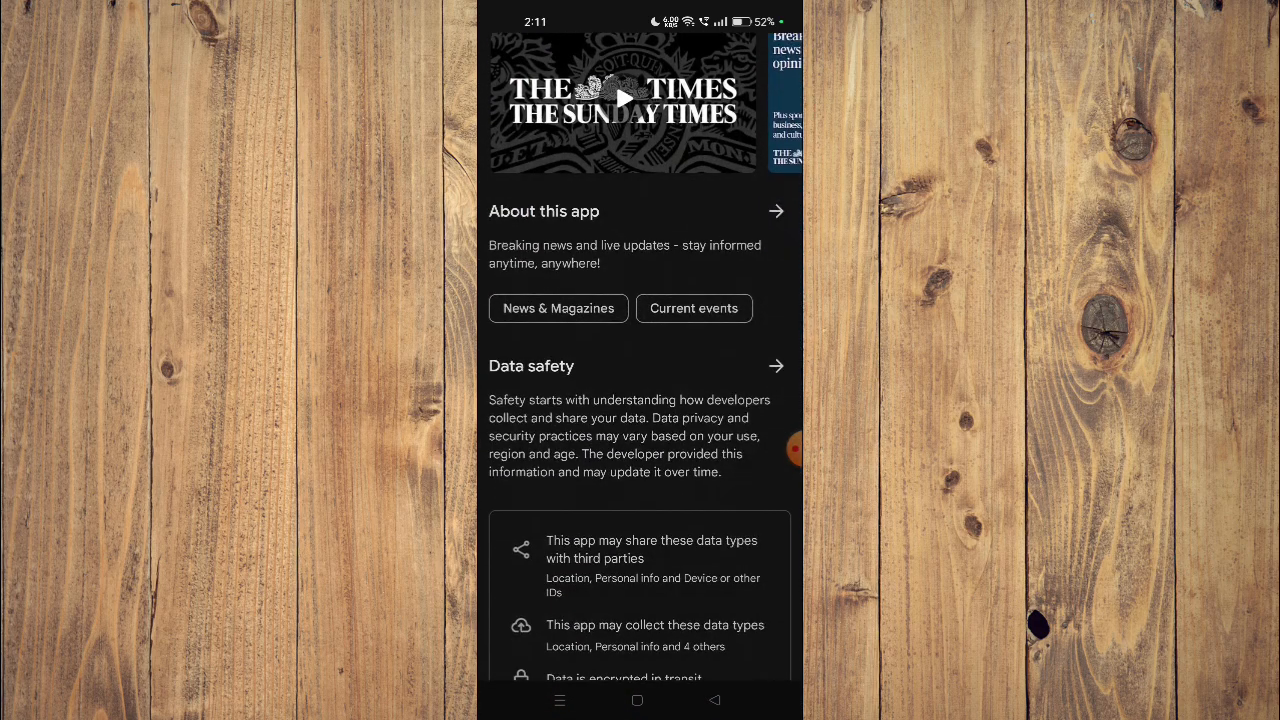
Step: Scroll The Times: UK & World News listing to the top and return to the home screen
scroll("down", 3)
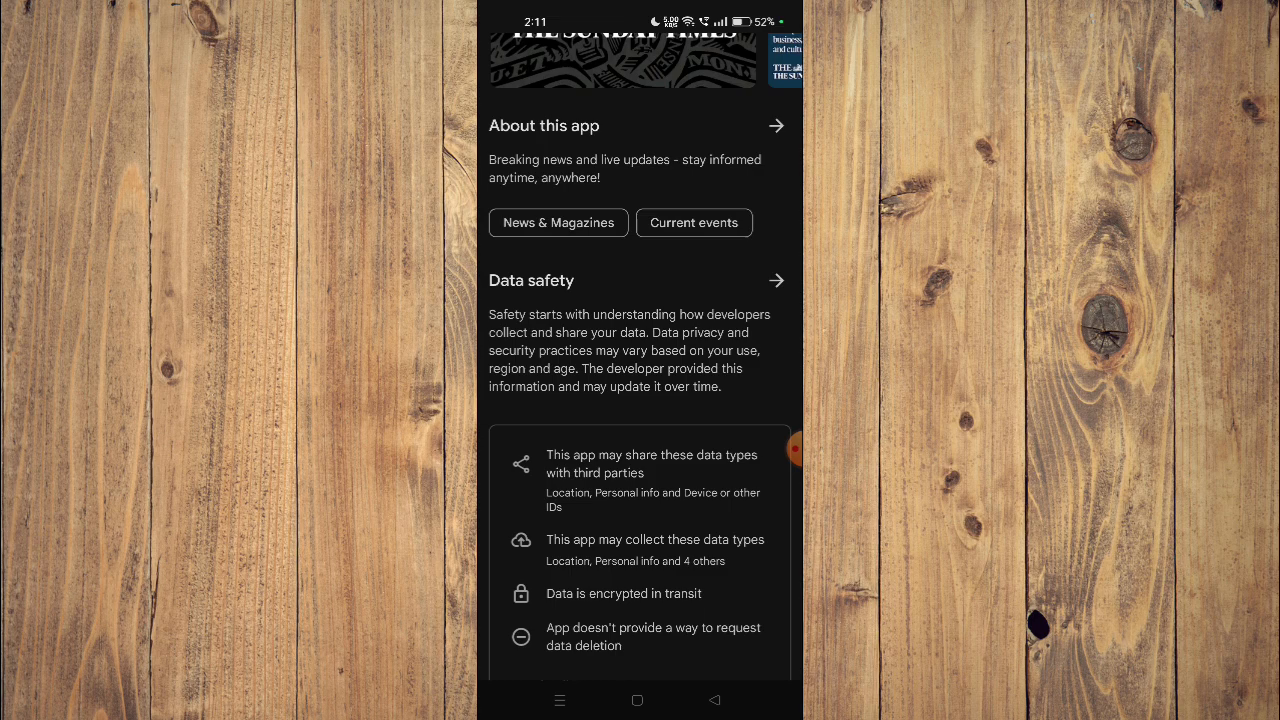
scroll("down", 3)
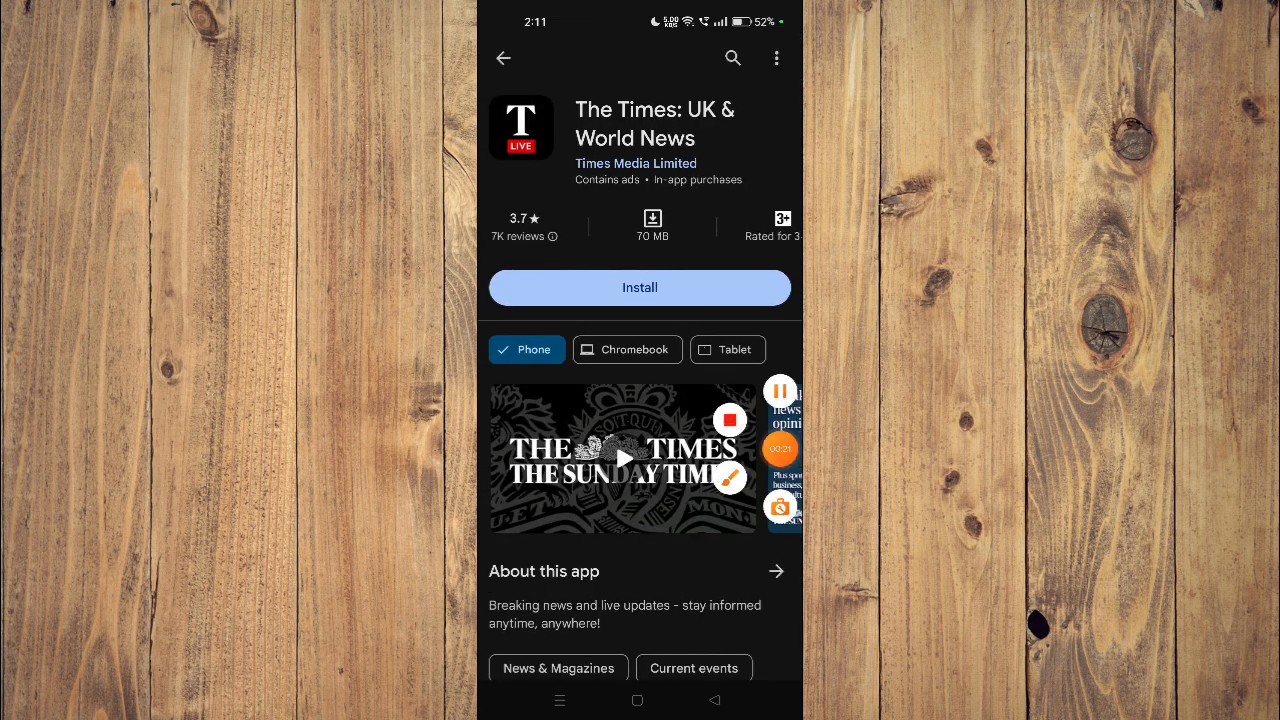
left_click(636, 700)
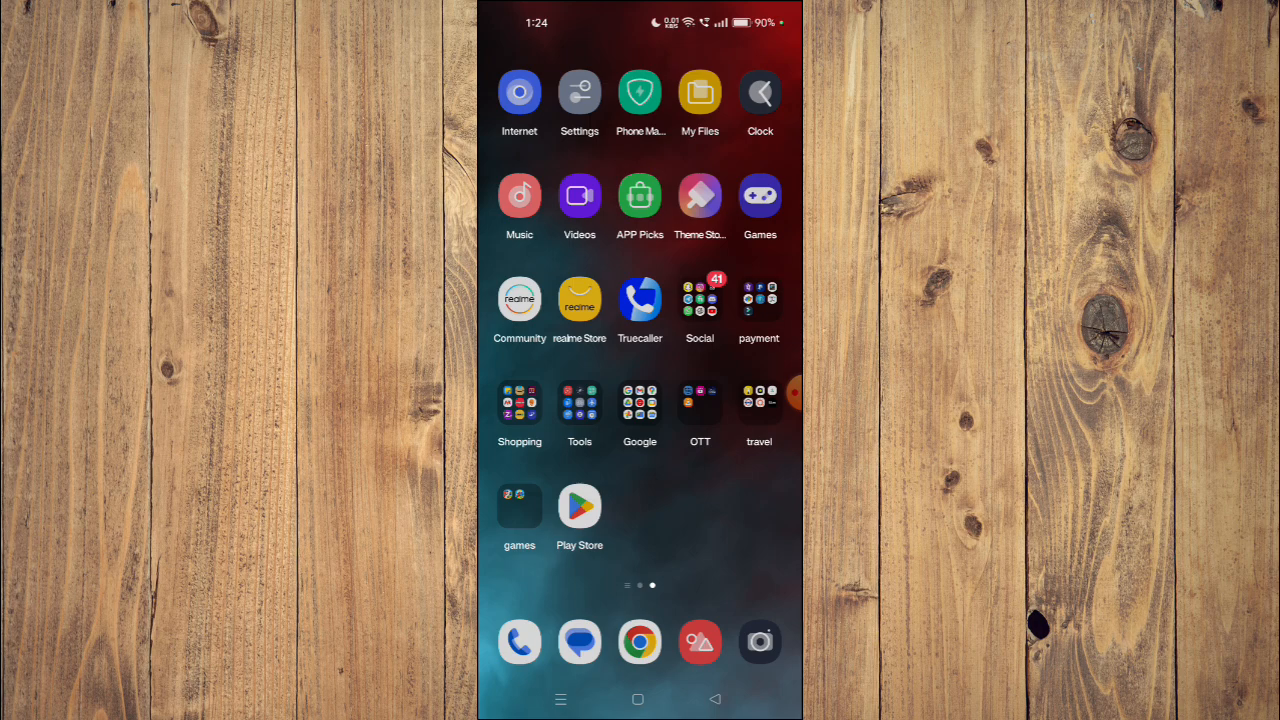